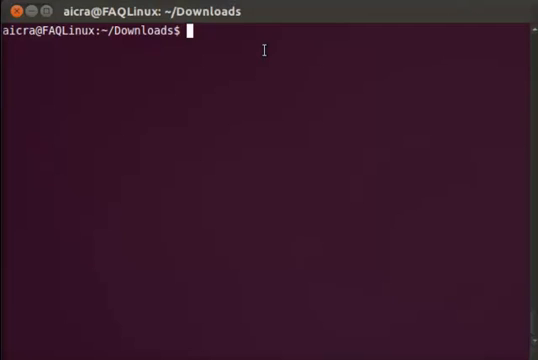
Run chmod +x on mplabx-ide-beta60-linux-32-bit-installer.bin and check its permissions with ls -l
type("chmod")
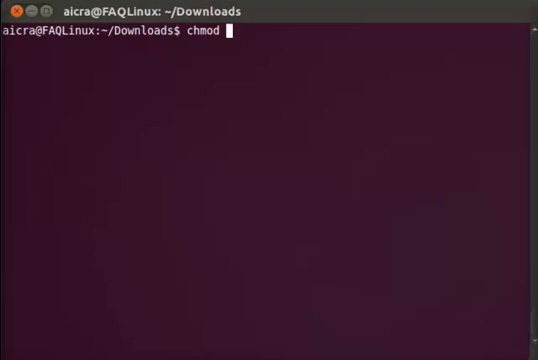
type("+x")
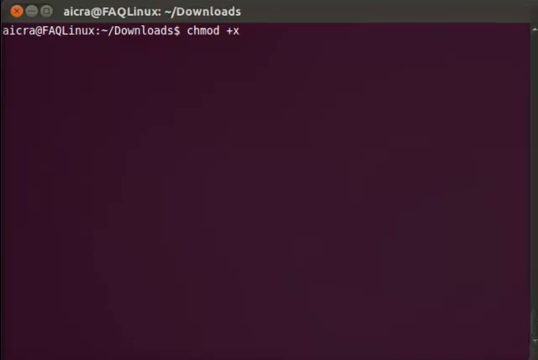
type("mplabx")
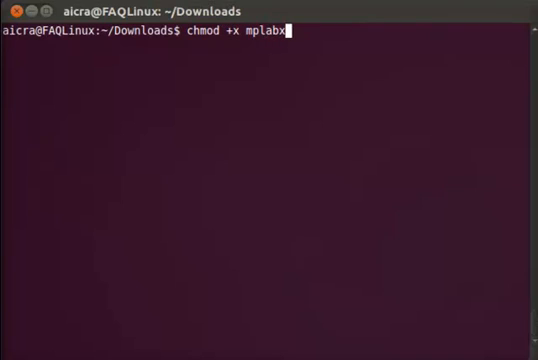
key("Return")
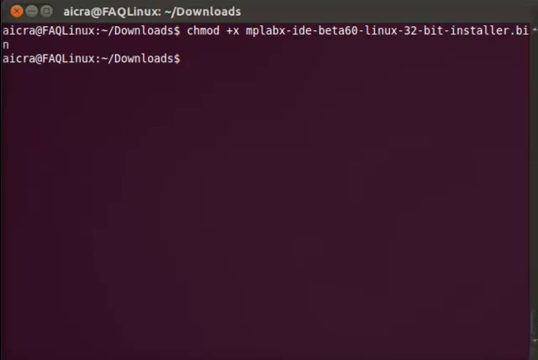
type("ls -l")
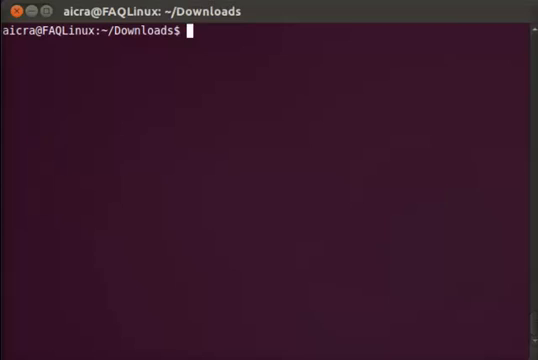
Run sudo ./mplabx-ide-beta60-linux-32-bit-installer.bin to start the Setup wizard
type("sudo")
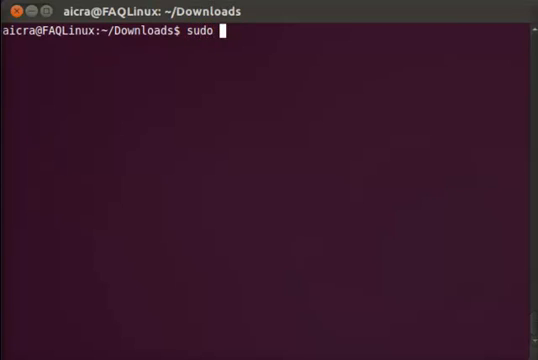
type("./")
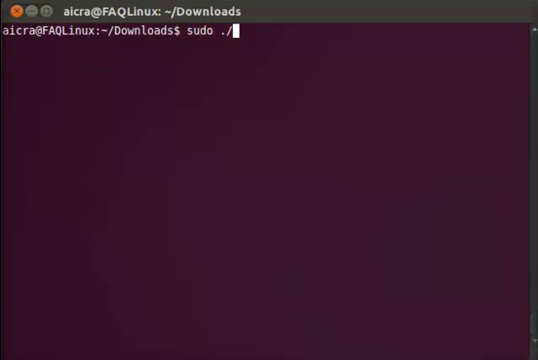
type("mplabx-ide-beta60-linux-32-bit-installer.bin")
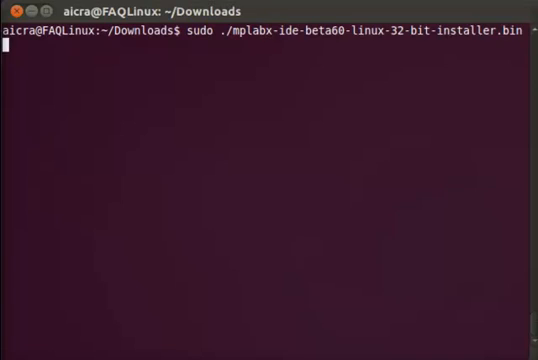
key("Return")
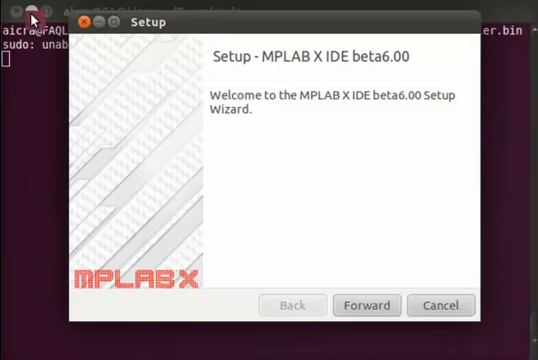
mouse_move(366, 306)
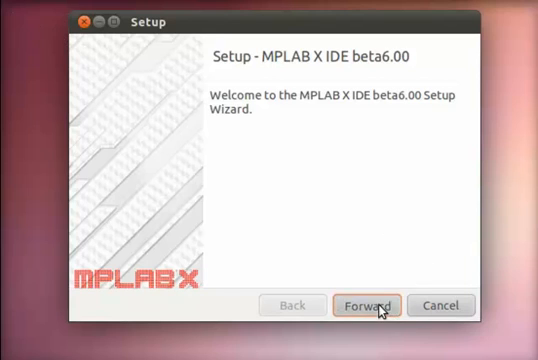
Move past the welcome page and accept the license agreement
left_click(366, 306)
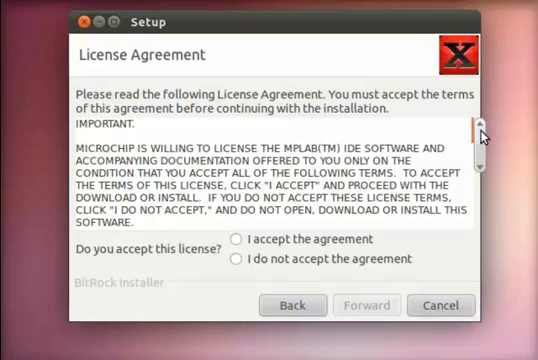
scroll("down", 3)
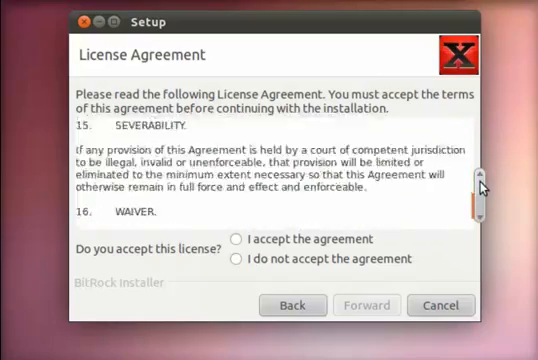
left_click(238, 240)
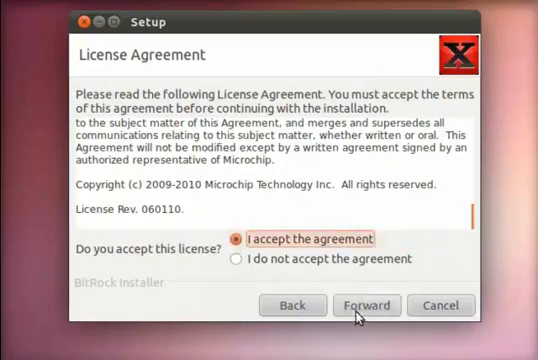
left_click(368, 304)
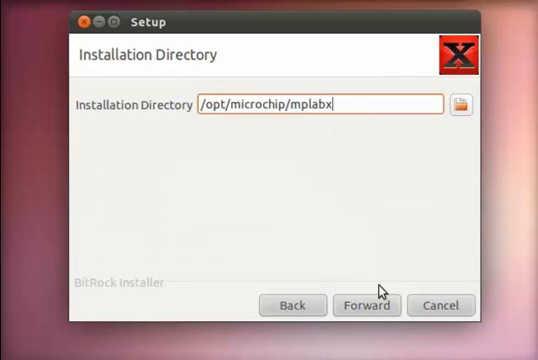
Keep the default /opt/microchip/mplabx directory and begin the installation
left_click(366, 304)
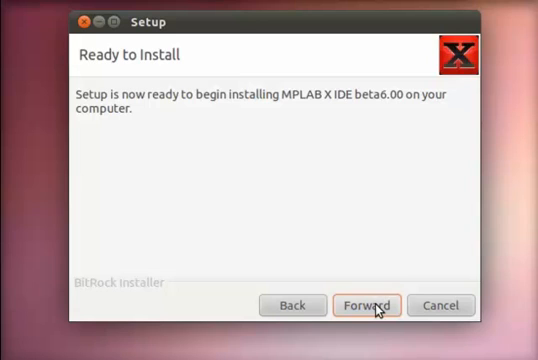
left_click(366, 304)
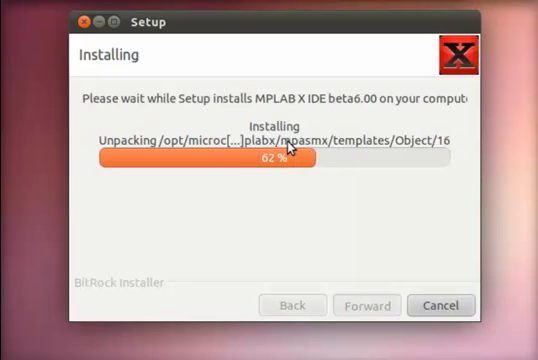
mouse_move(388, 56)
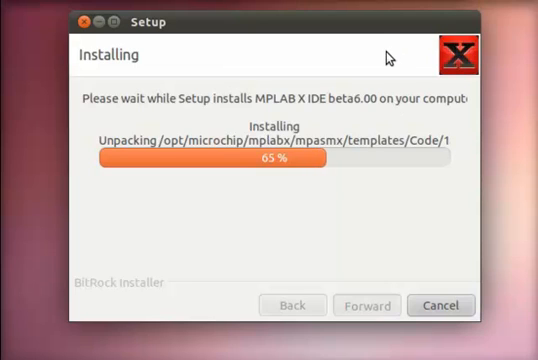